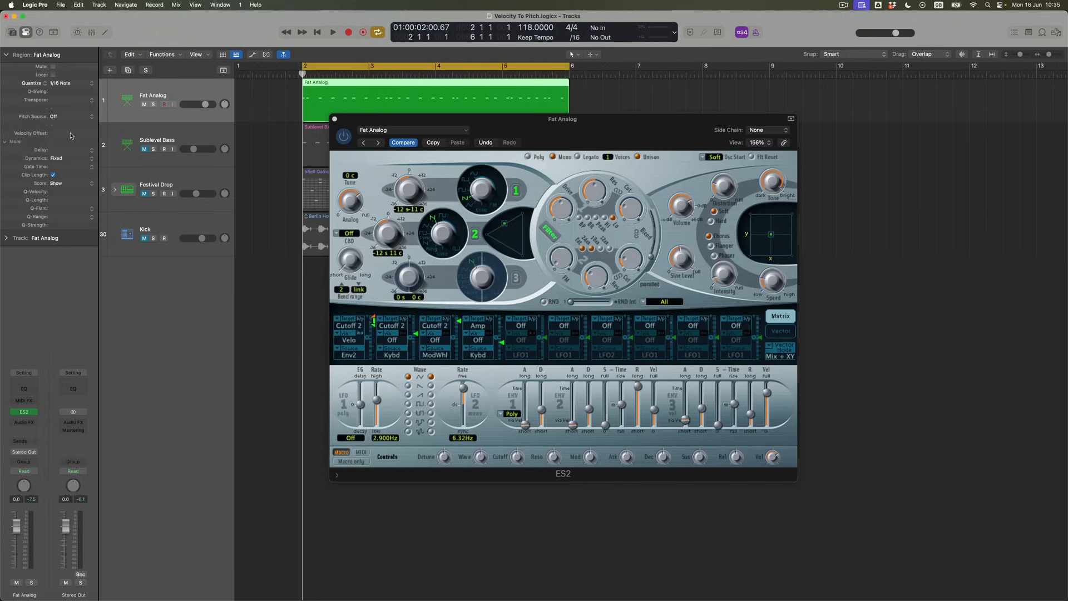
- Raise the Fat Analog region's Velocity Offset to +30 in the Region inspector
drag(54, 133, 54, 126)
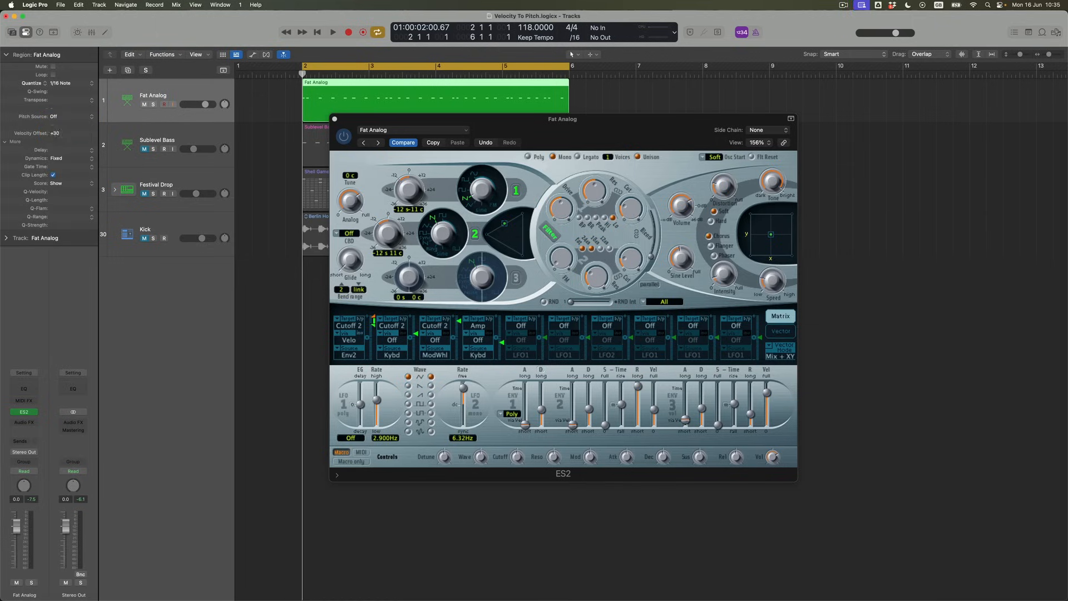